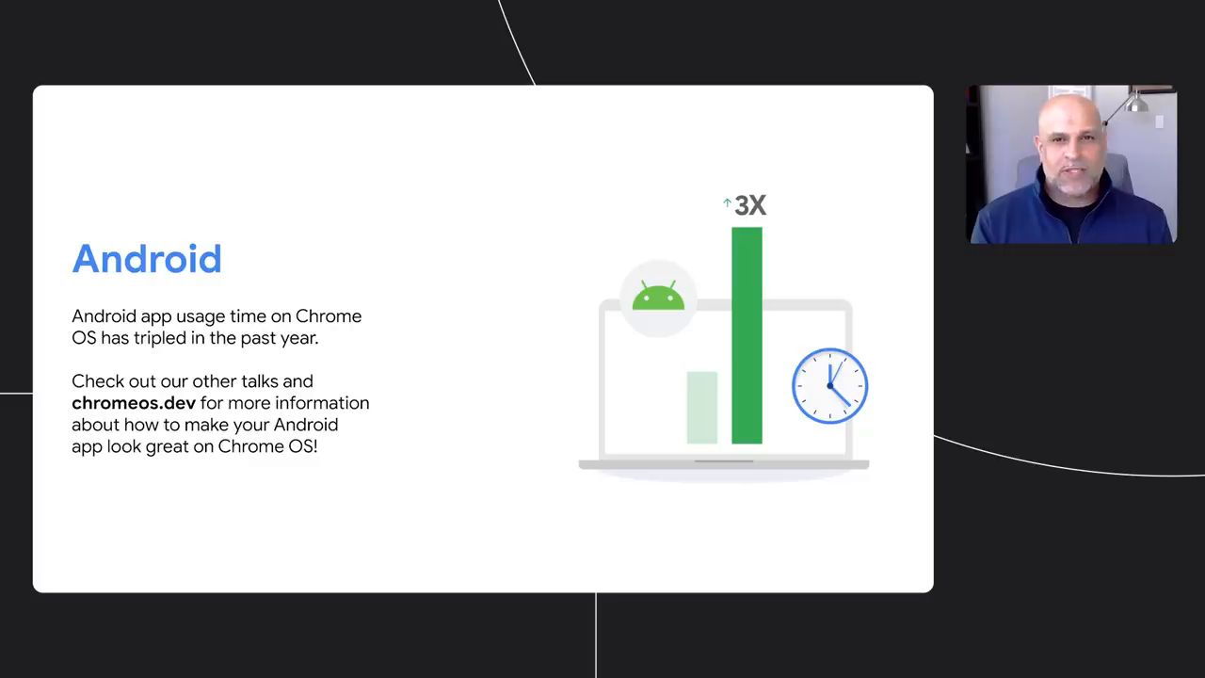
{"action": "key", "text": "Right"}
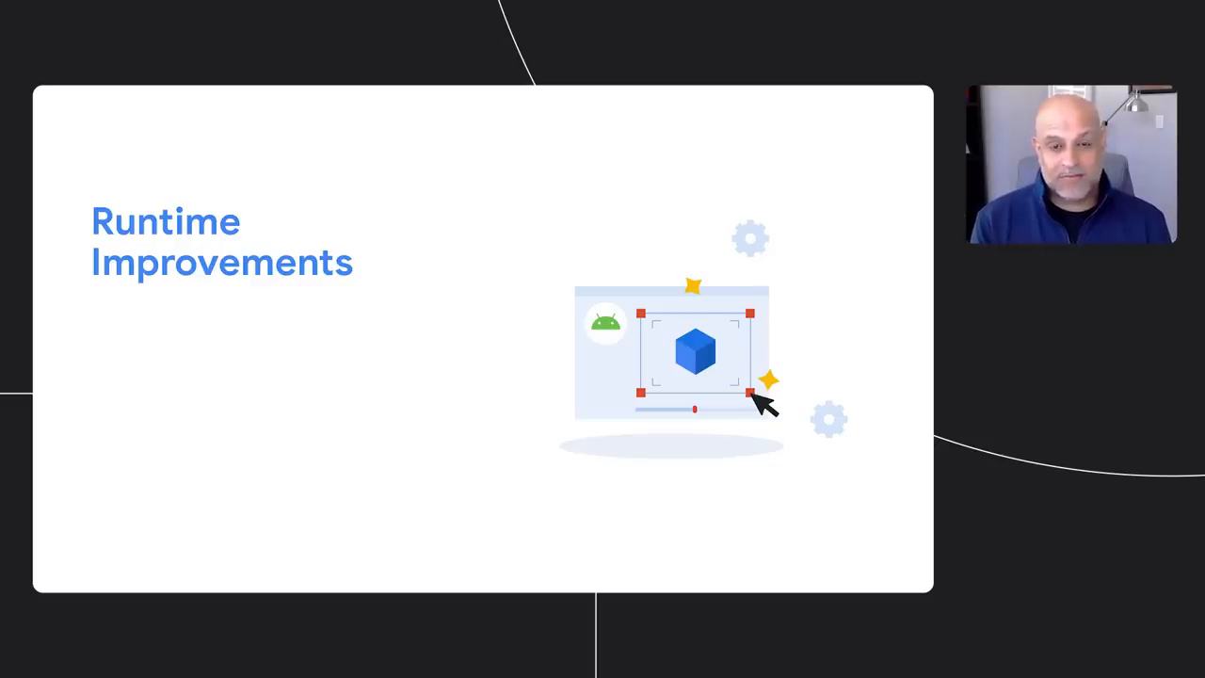